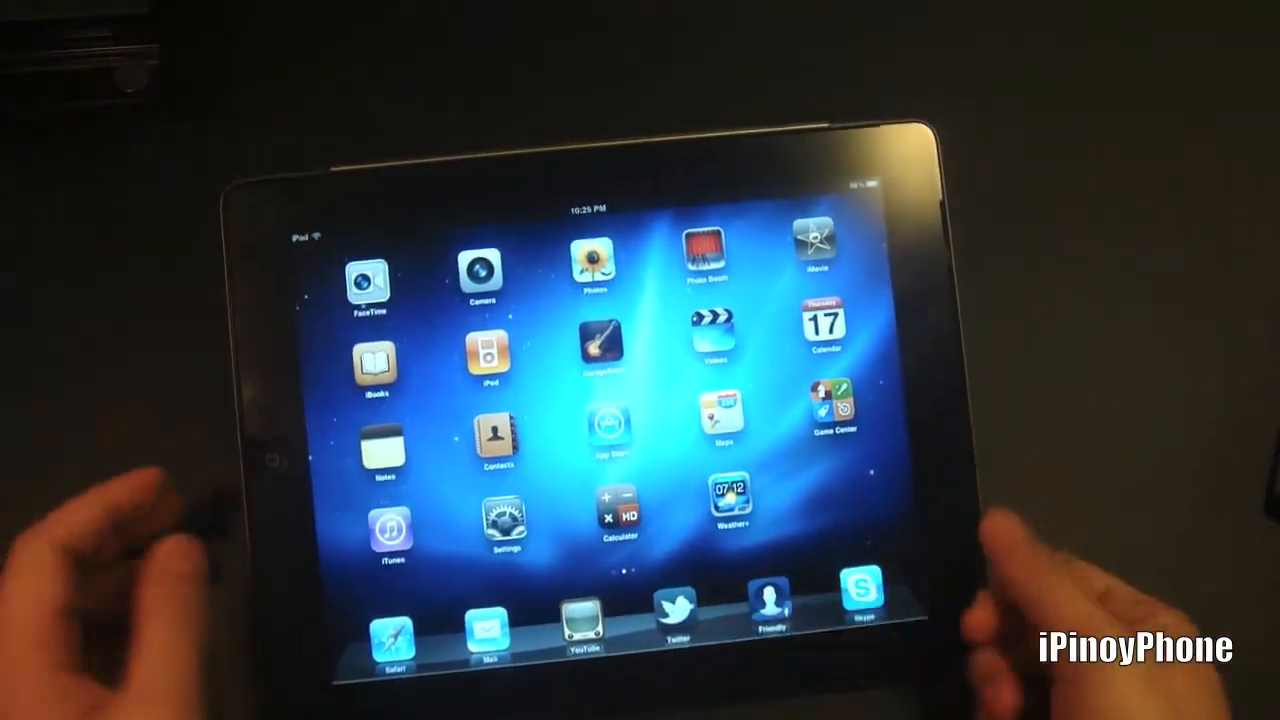
Launch Notes from the home screen, showing the transaction-number note.
{"action": "left_click", "coordinate": [376, 440]}
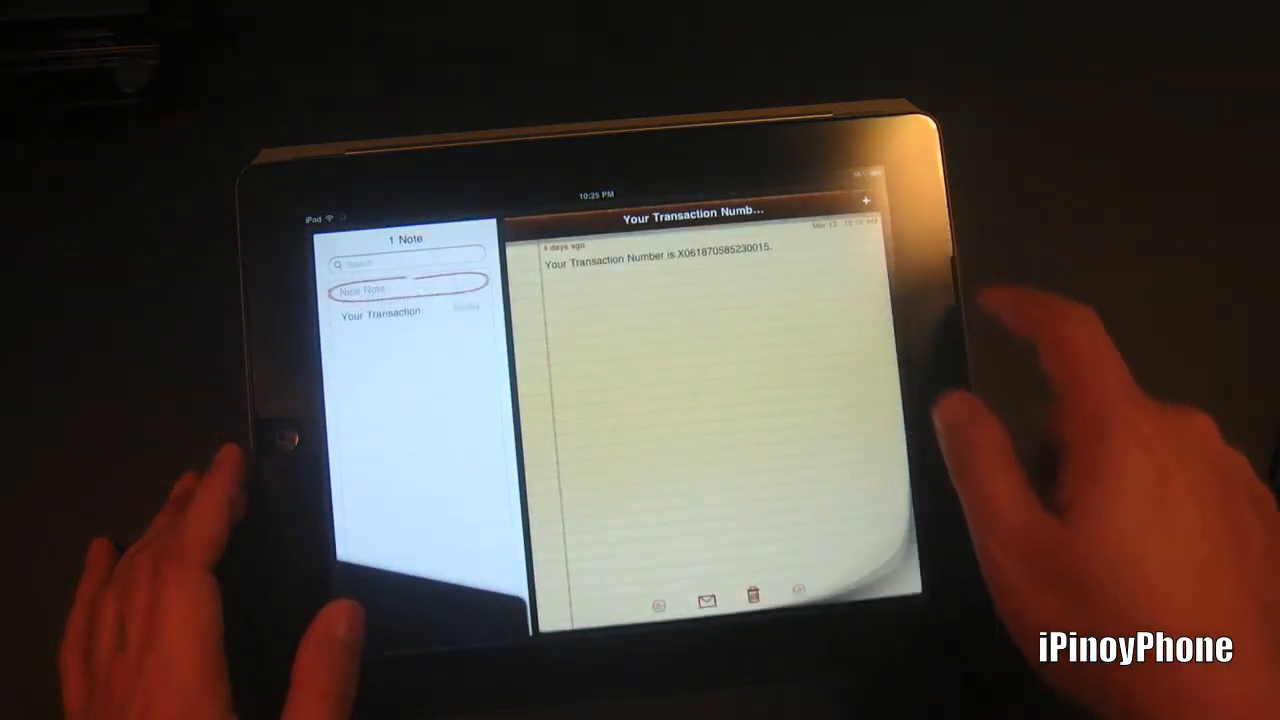
Create a new note and enter a few test characters with the on-screen keyboard.
{"action": "left_click", "coordinate": [866, 200]}
{"action": "type", "text": "Hdhdidodksk"}
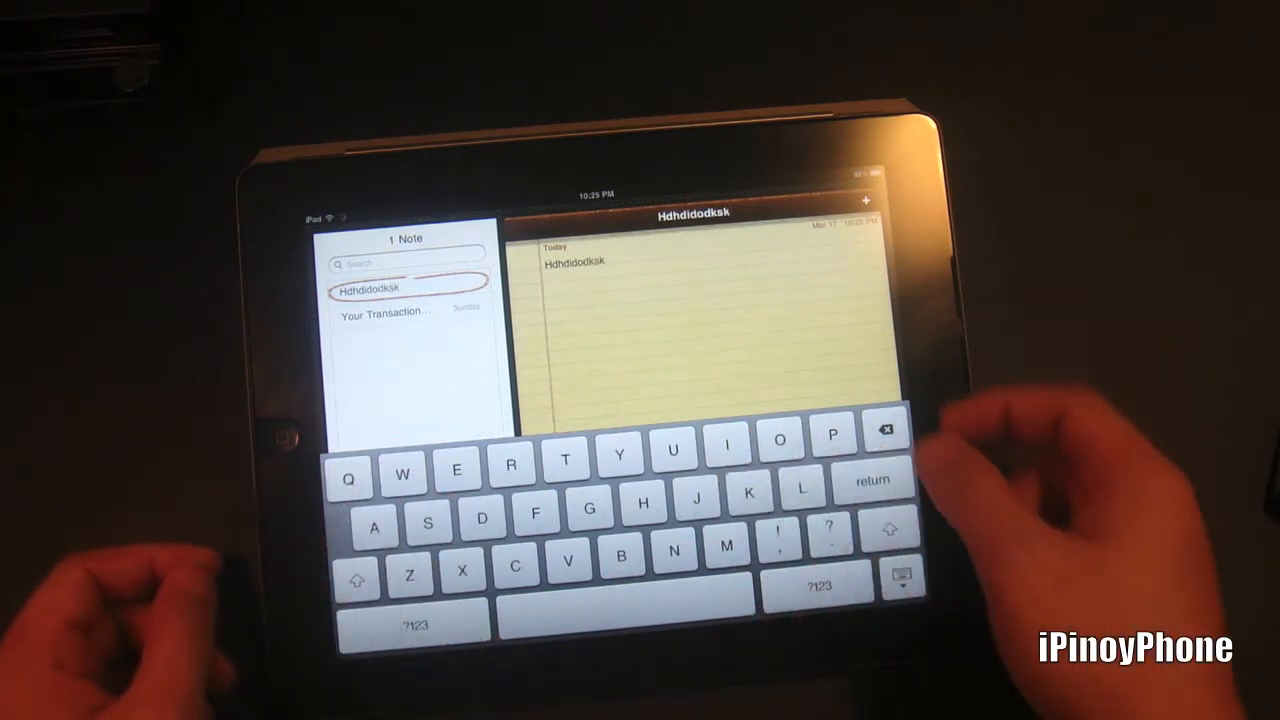
{"action": "left_click", "coordinate": [886, 430]}
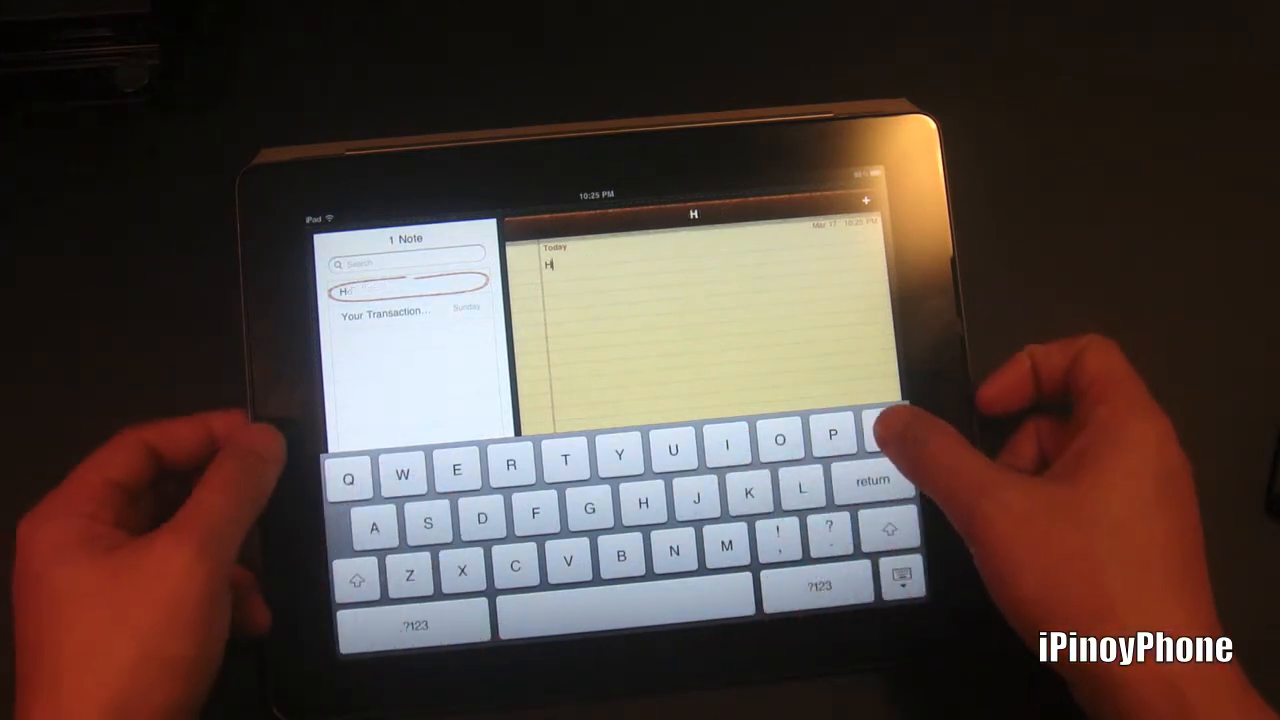